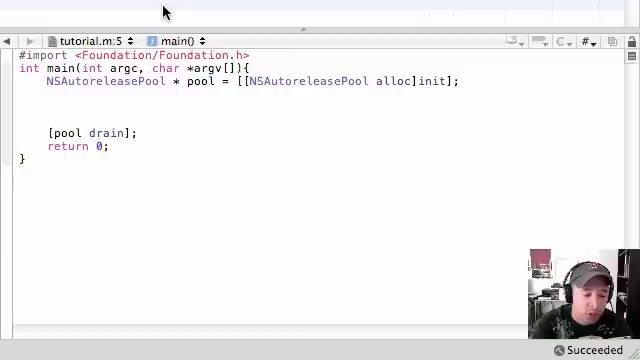
Begin a new declaration with the int keyword on the blank line after the autorelease pool
click(48, 108)
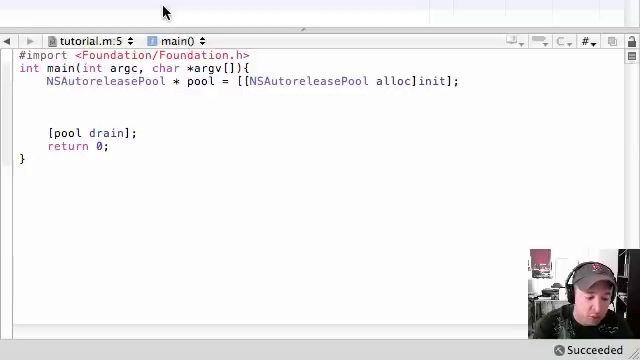
click(48, 108)
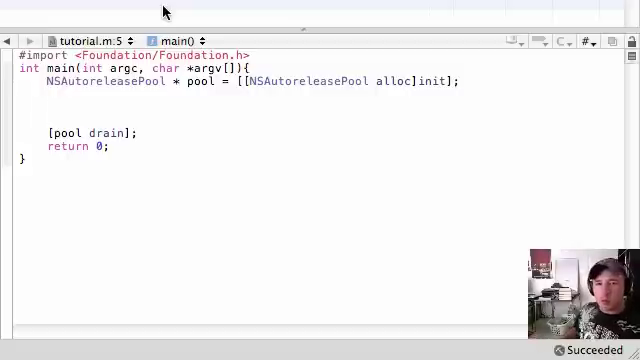
click(44, 108)
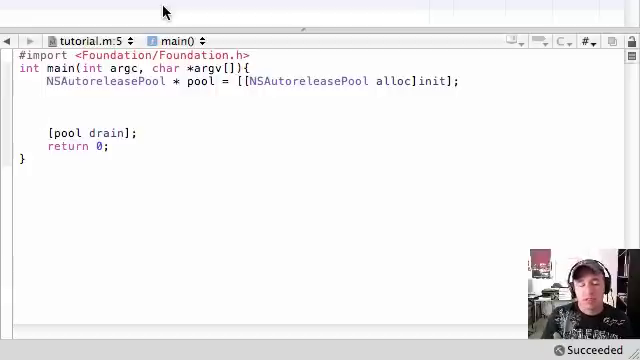
click(48, 108)
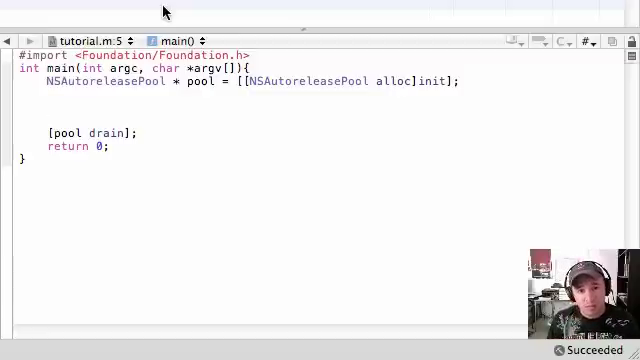
click(42, 108)
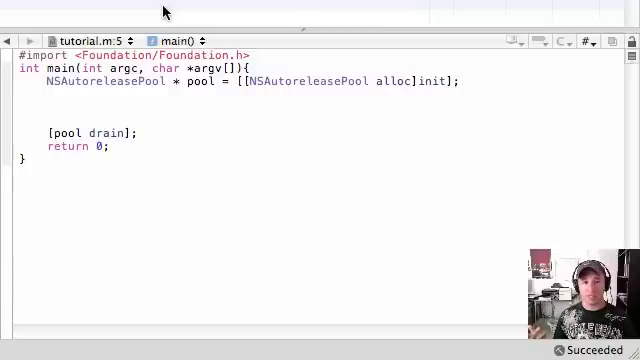
click(48, 108)
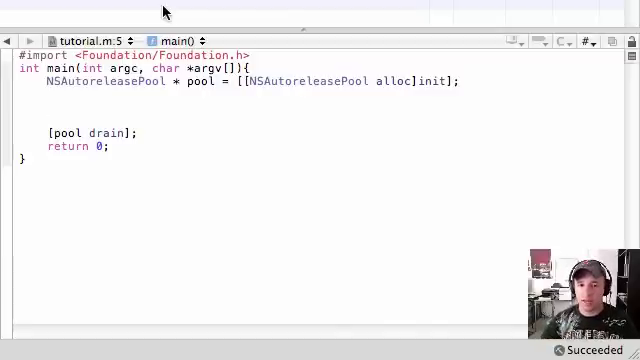
click(44, 108)
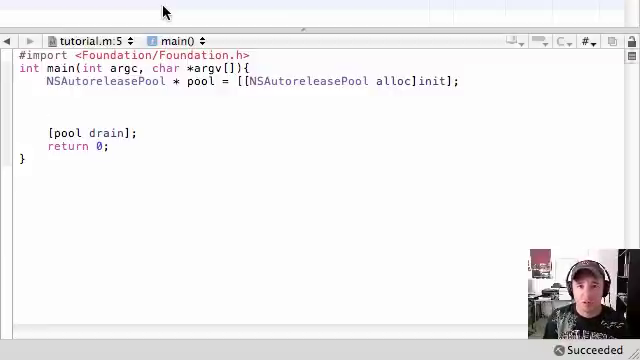
click(44, 108)
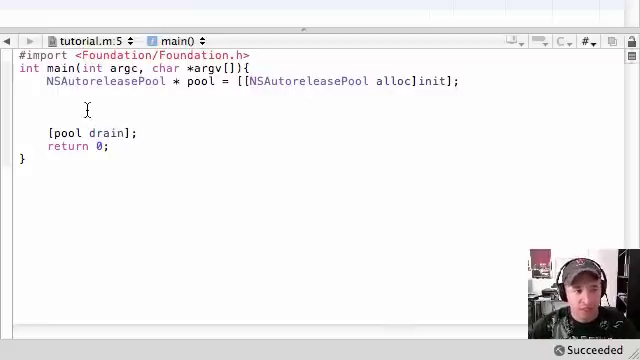
text(in)
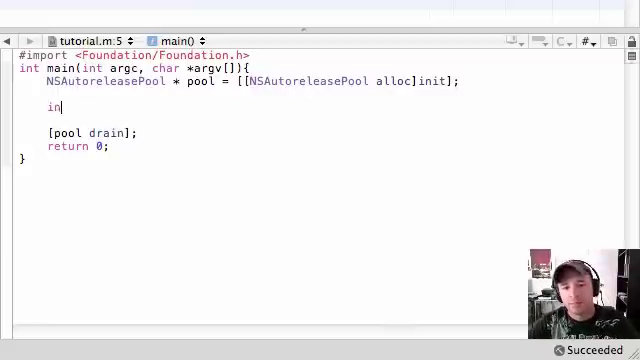
text(t)
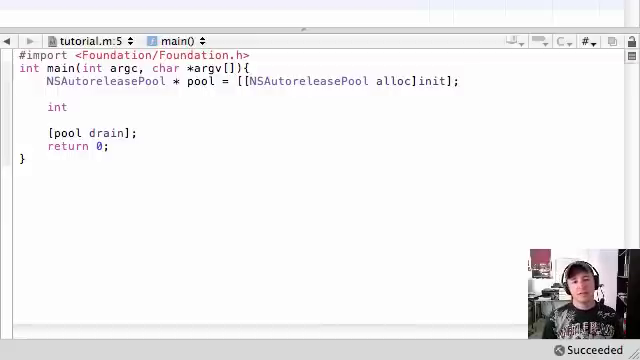
click(68, 108)
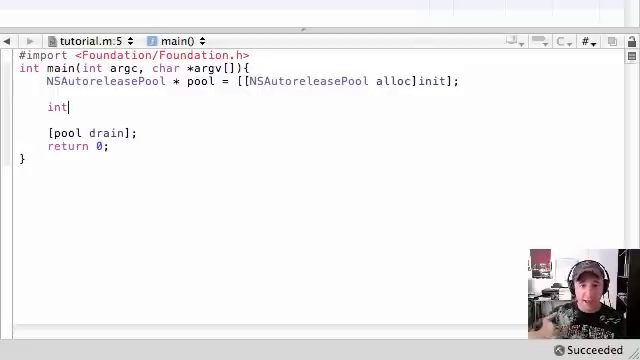
mouse_move(72, 108)
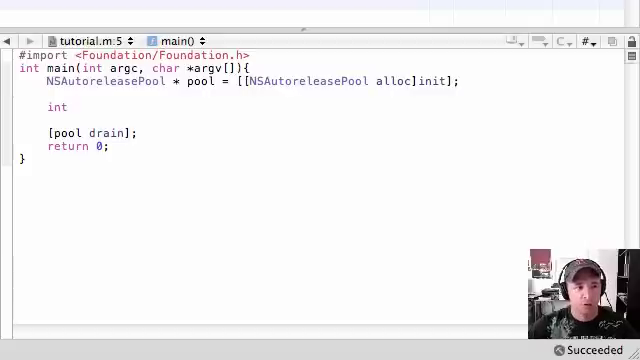
Declare int time; and add an NSLog prompt asking the user to enter the time
click(80, 106)
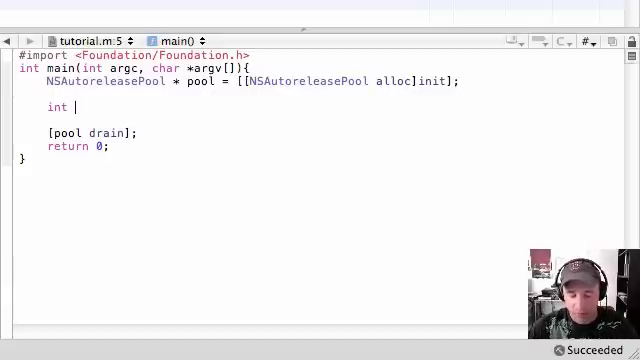
text(time;)
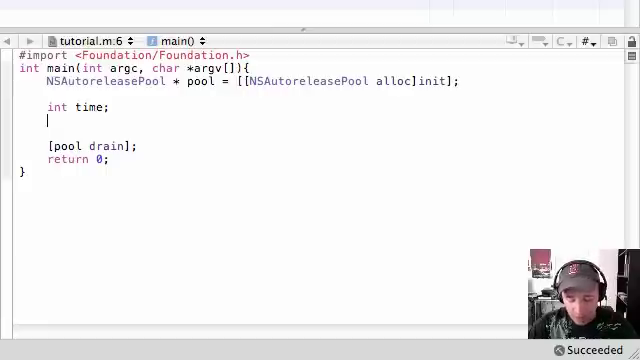
text(NSLOG)
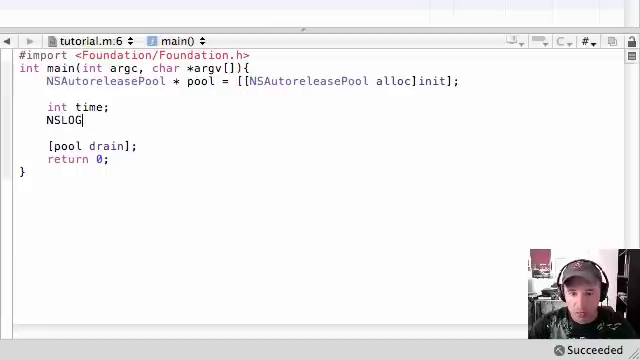
text(()
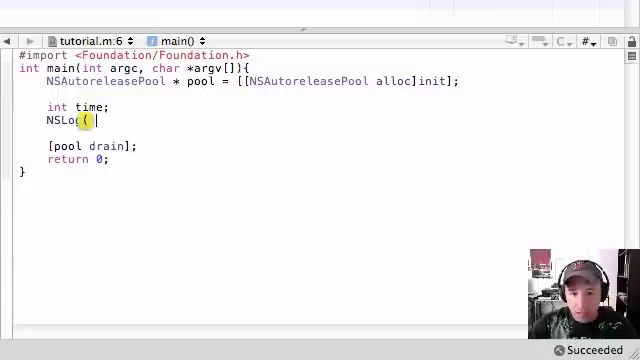
text(@"")
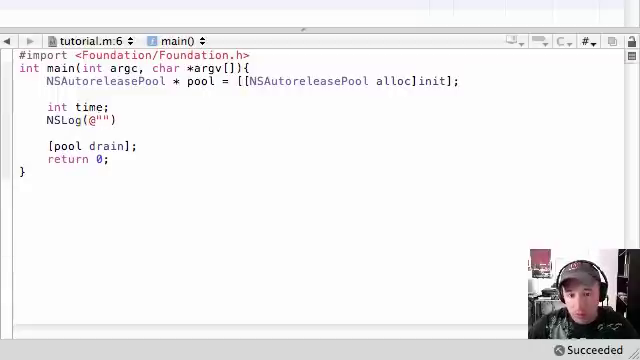
text(Enter the fr)
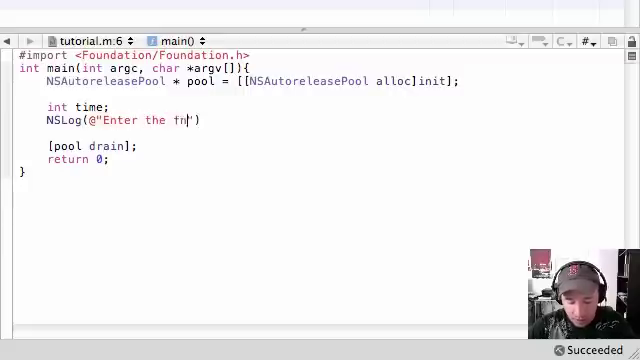
text(time")
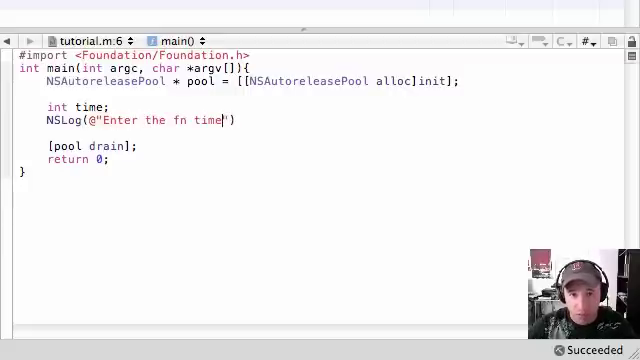
text(!");)
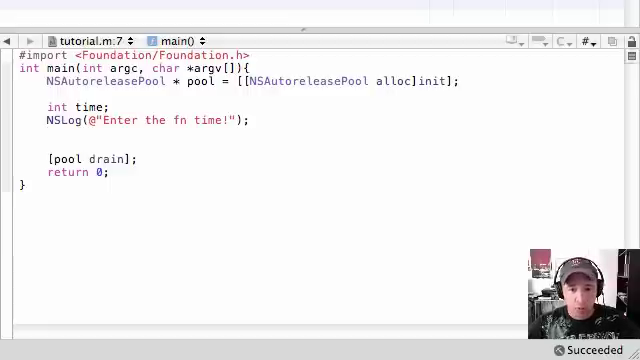
Read the entered integer into time with scanf("%i", &time);
text(scanf(")
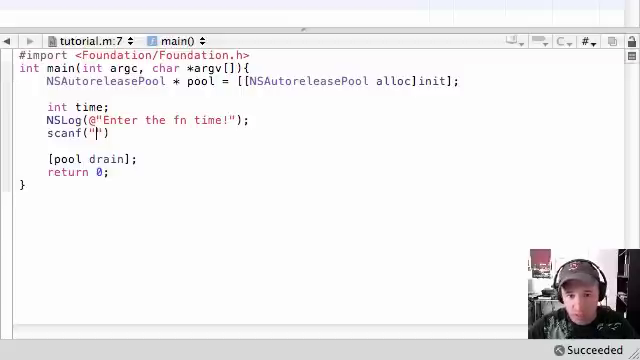
text(%i)
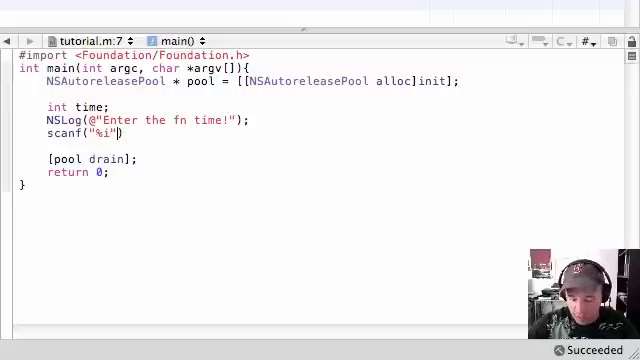
text(, &)
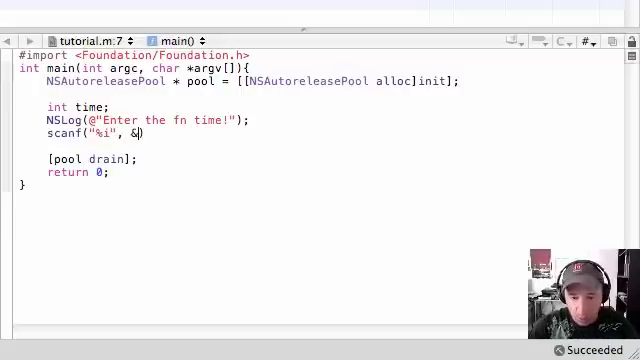
text(time)
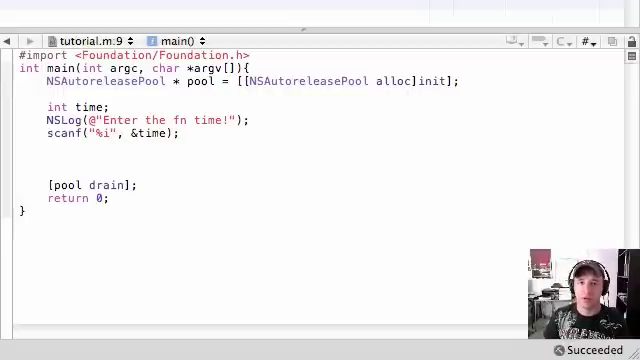
click(48, 156)
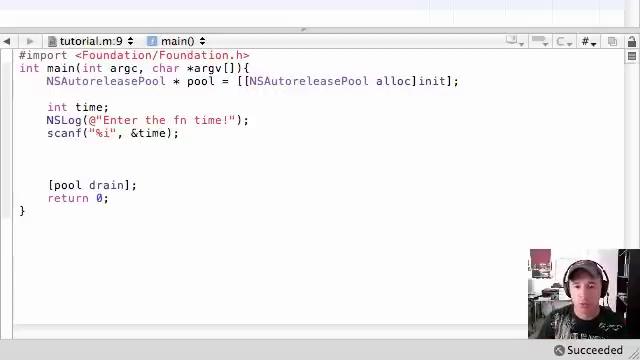
click(42, 158)
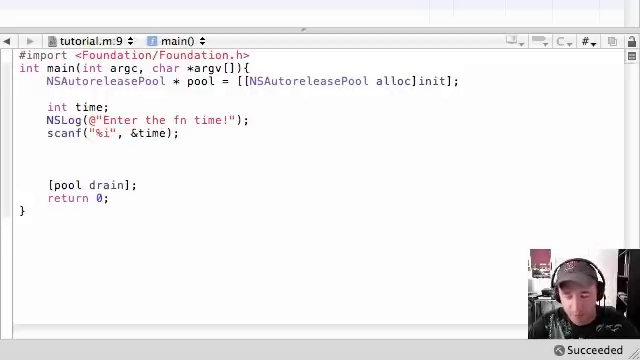
Add an if(time < 11) branch whose body logs "Good mornin to ya!"
text(if())
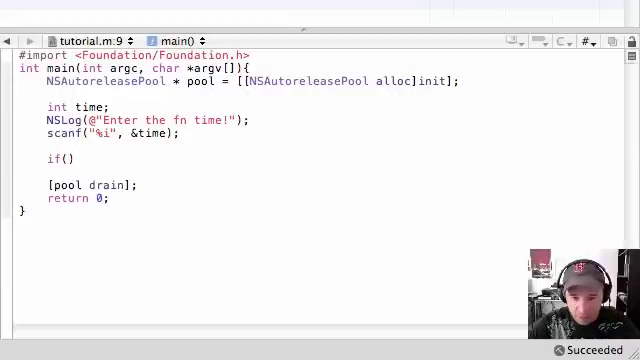
text(time < 1)
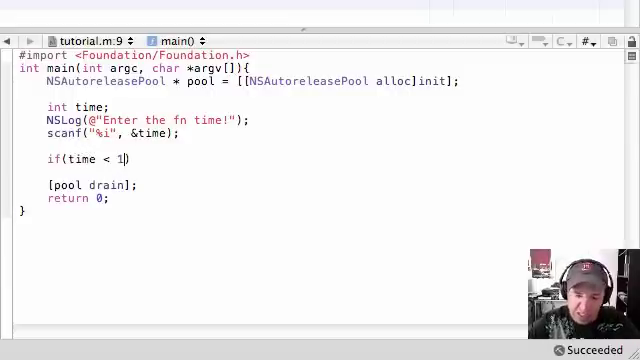
text(1))
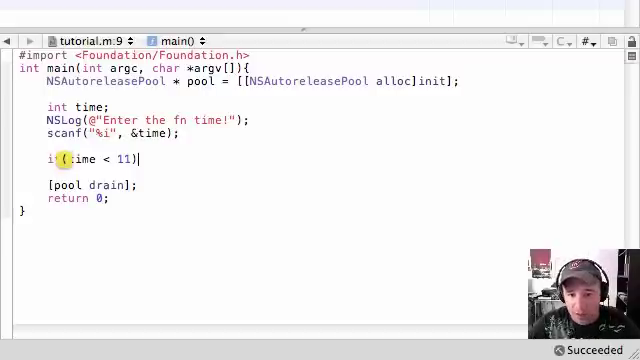
key(Return)
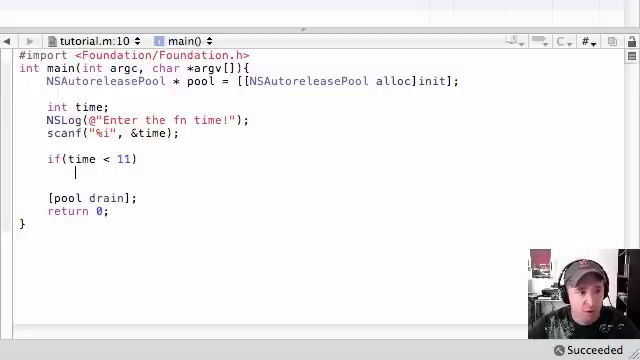
text(NSLog()
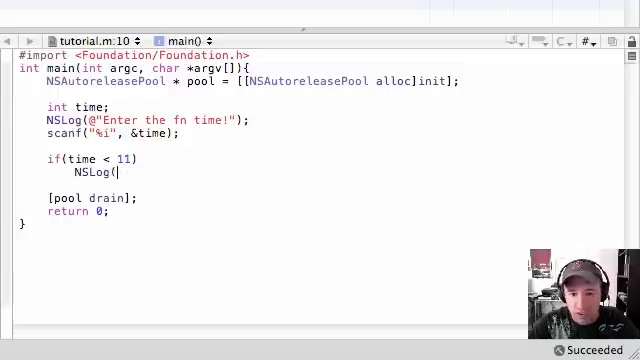
text(@"")
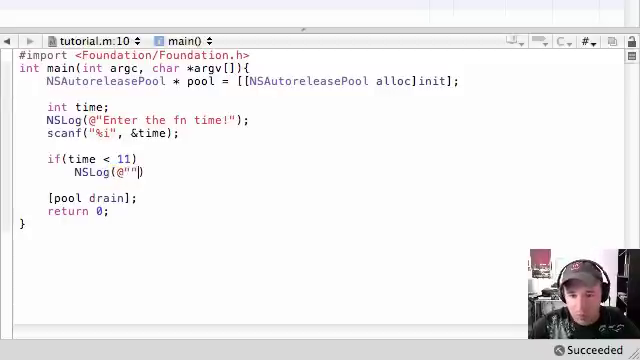
text(Good mornin to ya!)
text(else if ()
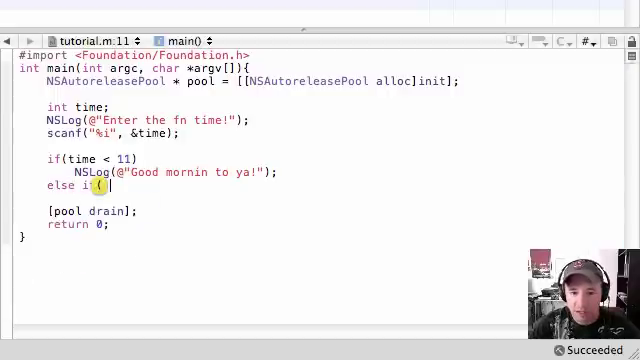
Complete else if(time < 16) and give it an NSLog line to become "Good afternoon!"
text(tim)
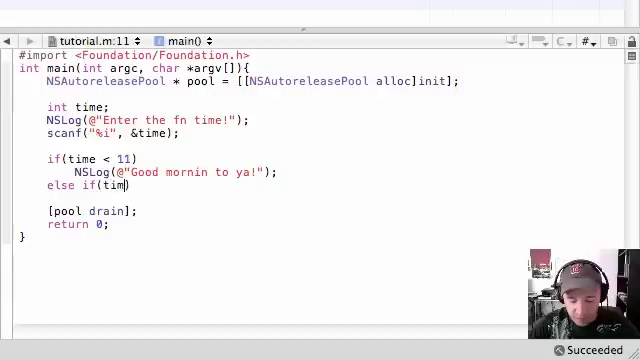
text(< 1)
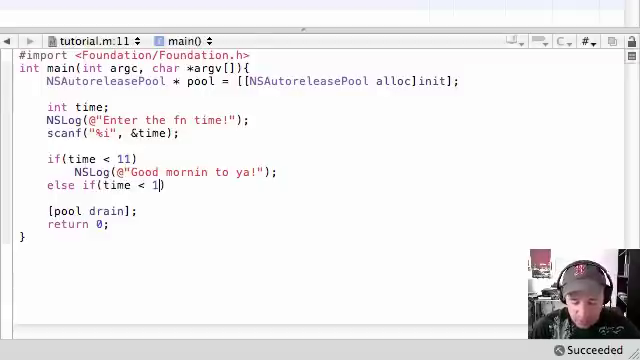
text(6))
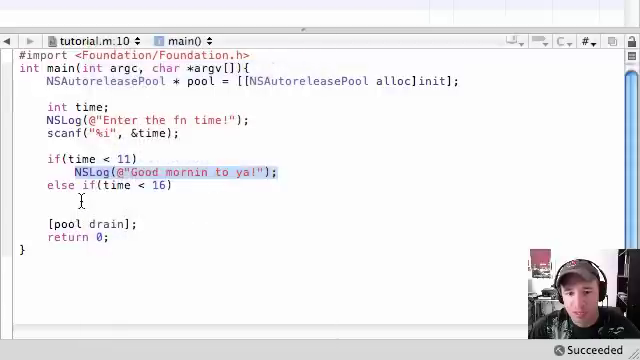
text(NSLog(@"Good mornin to ya!");)
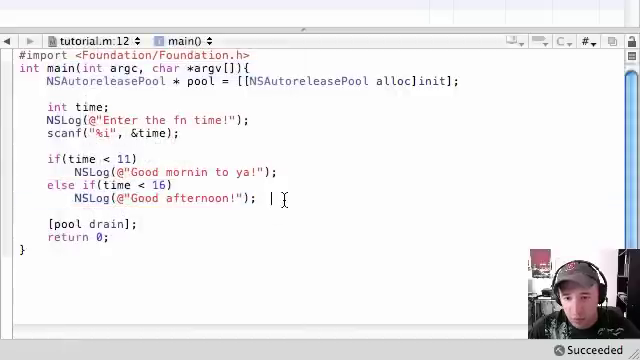
Duplicate the branch as else if(time < 24) logging "Good night hoss!", then begin a final else
text(v)
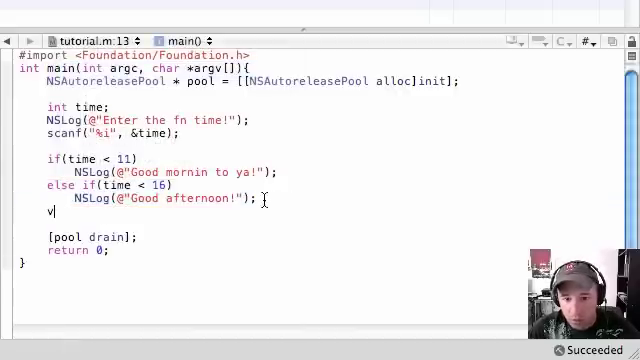
key(backspace)
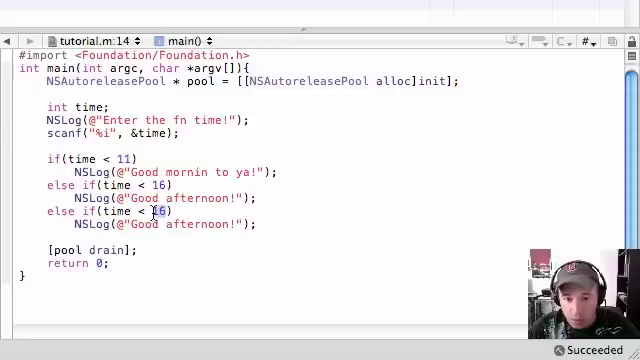
text(24)
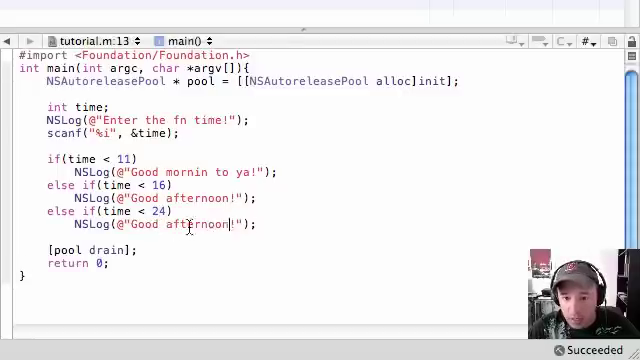
text(Good night hoss)
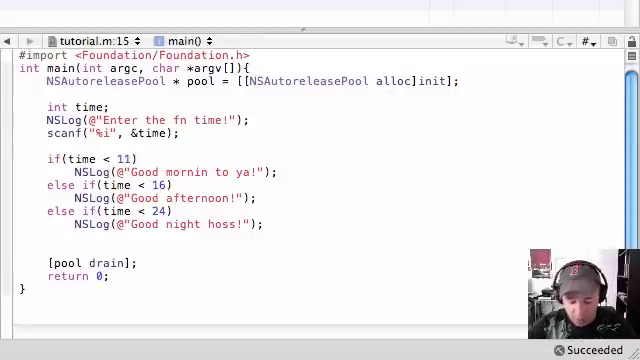
text(else {)
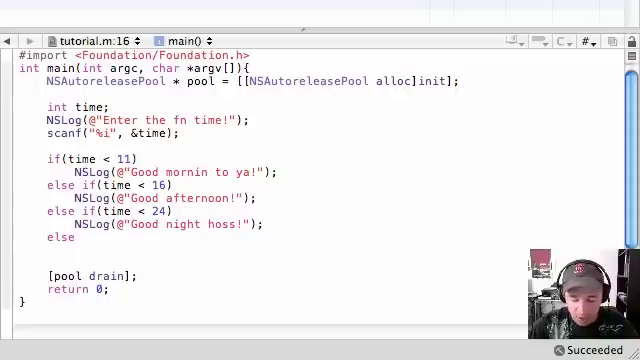
Make the final else log the error message "WTF did you even enter"
text(NSLog()
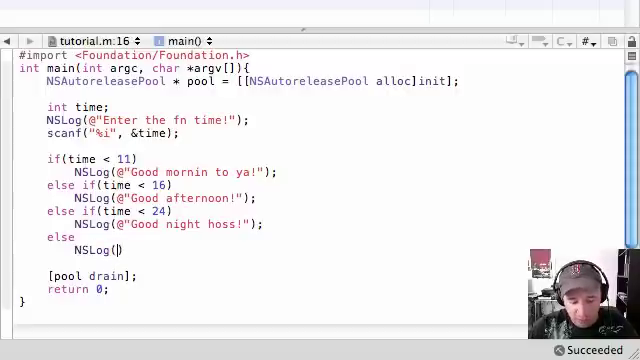
text(@"W")
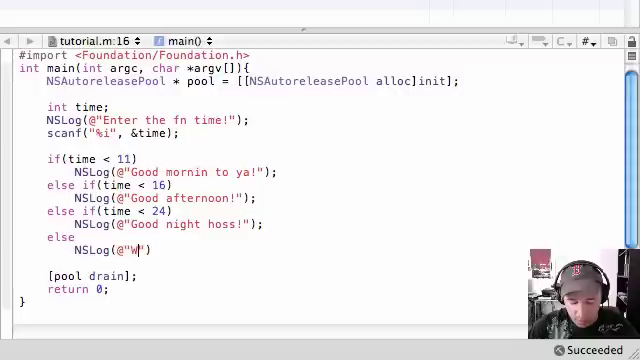
text(TF did you even enter)
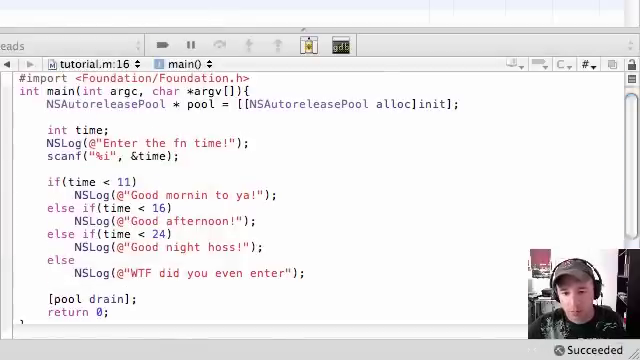
Build and run, enter 9 as the time, and get "Good mornin to ya!" with exit status 0
click(348, 70)
text(9)
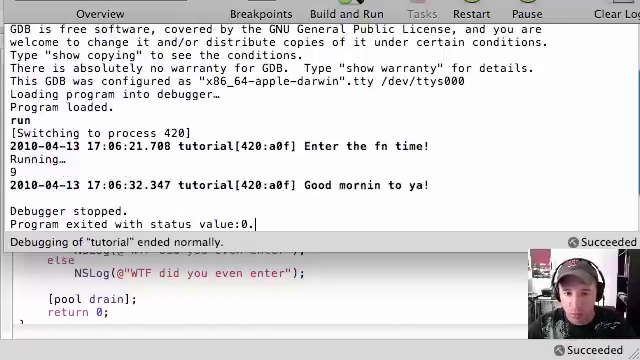
click(344, 12)
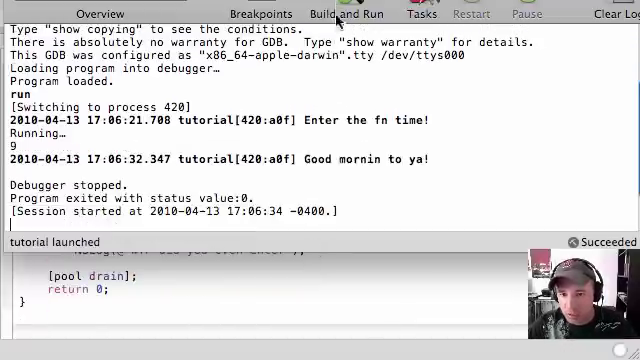
click(344, 12)
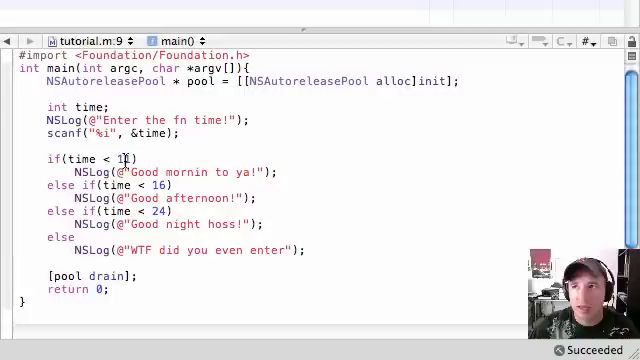
double_click(104, 158)
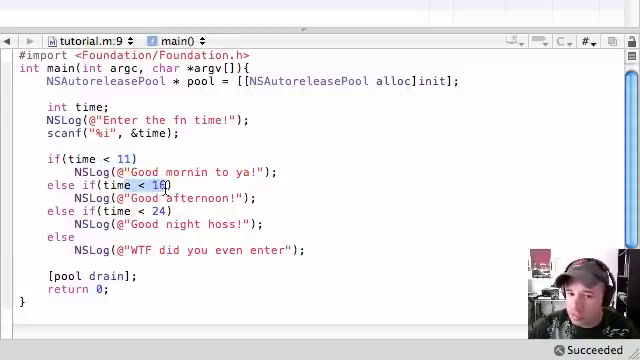
click(156, 212)
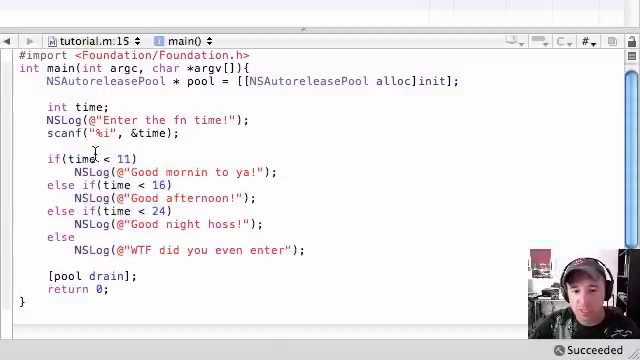
double_click(90, 158)
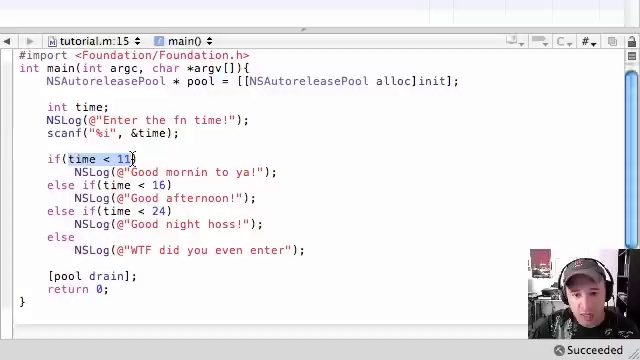